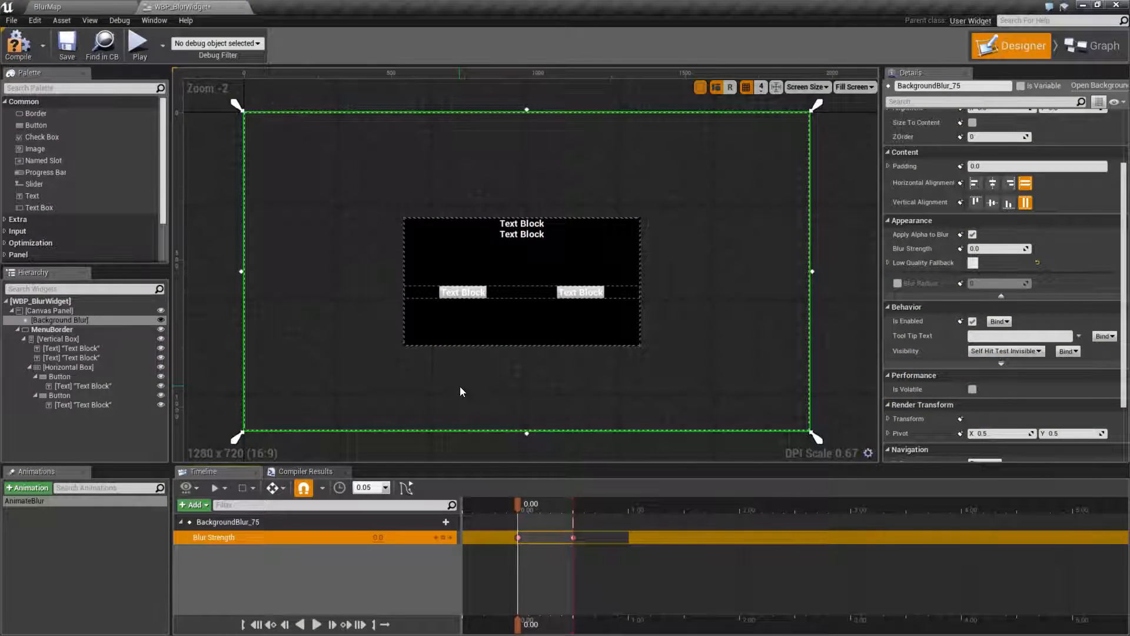
Select the Background Blur layer, re-enable Apply Alpha to Blur, and raise Blur Strength to about 32
scroll(down, 3)
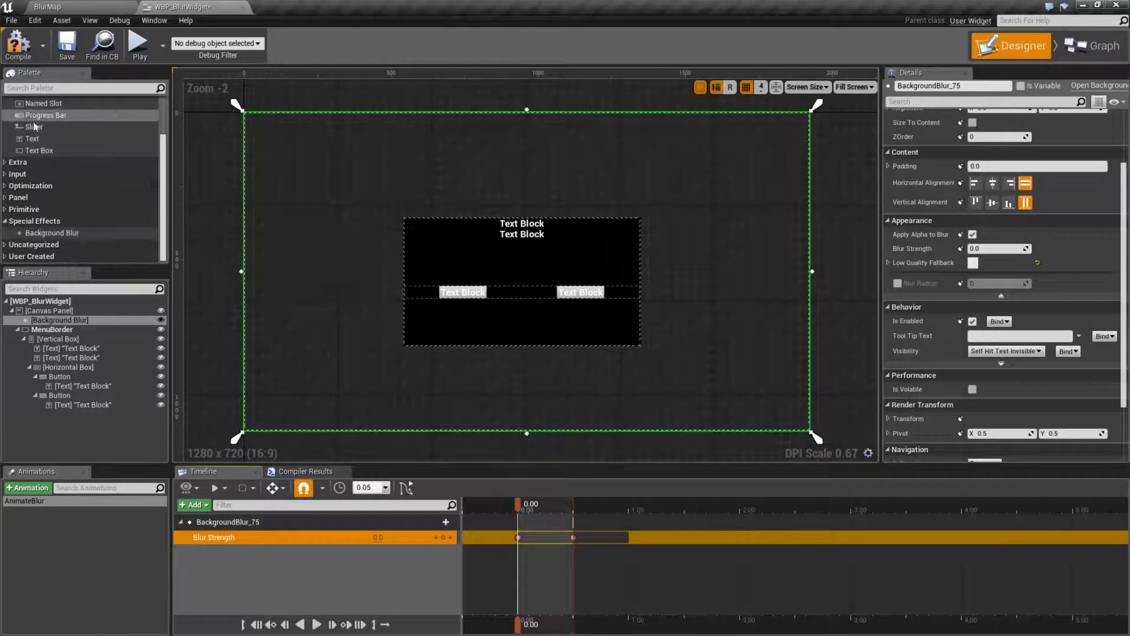
mouse_move(51, 232)
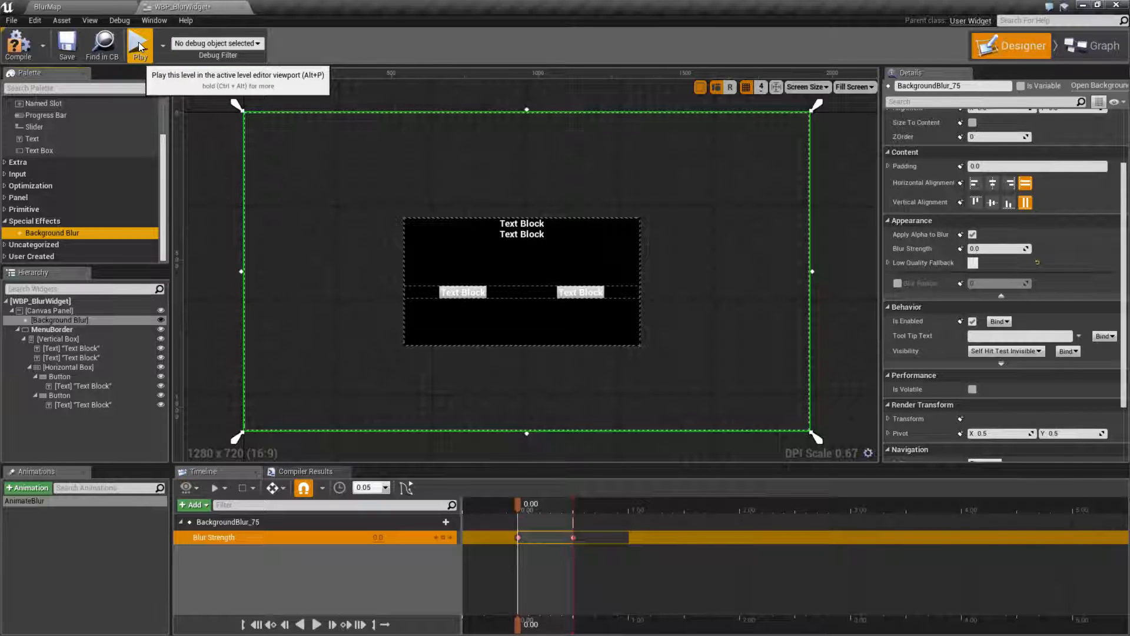
click(139, 45)
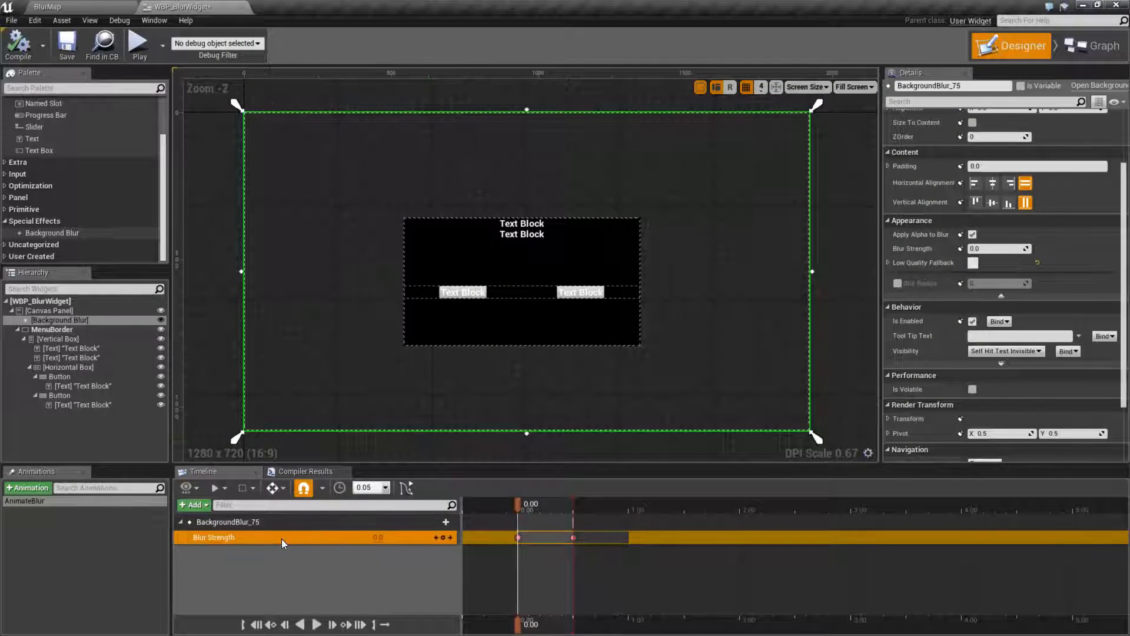
mouse_move(375, 420)
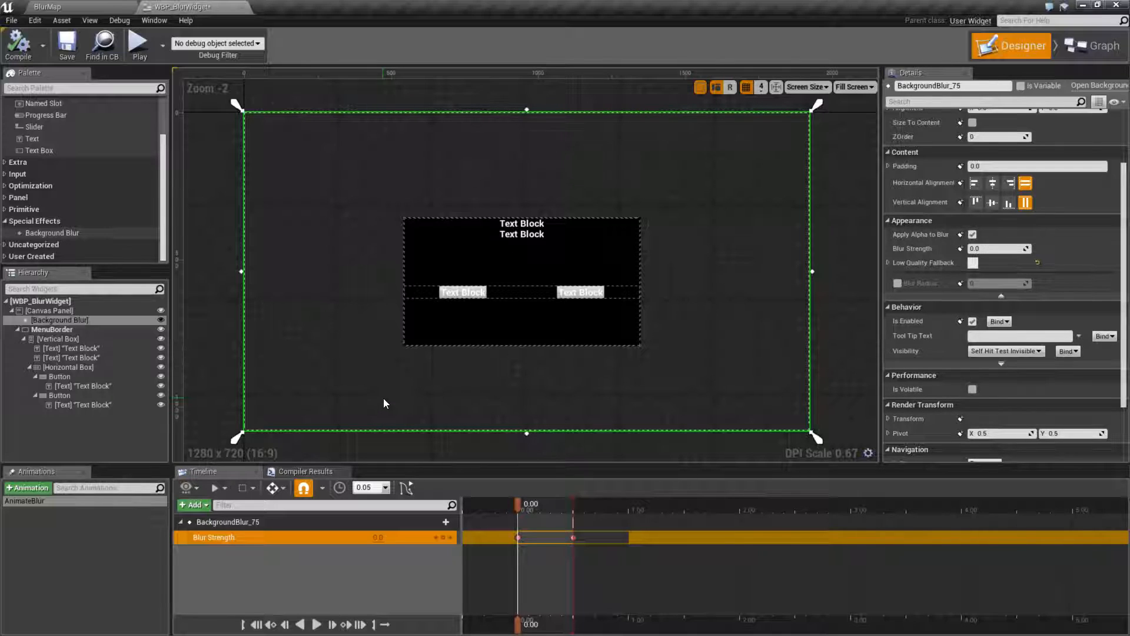
mouse_move(426, 390)
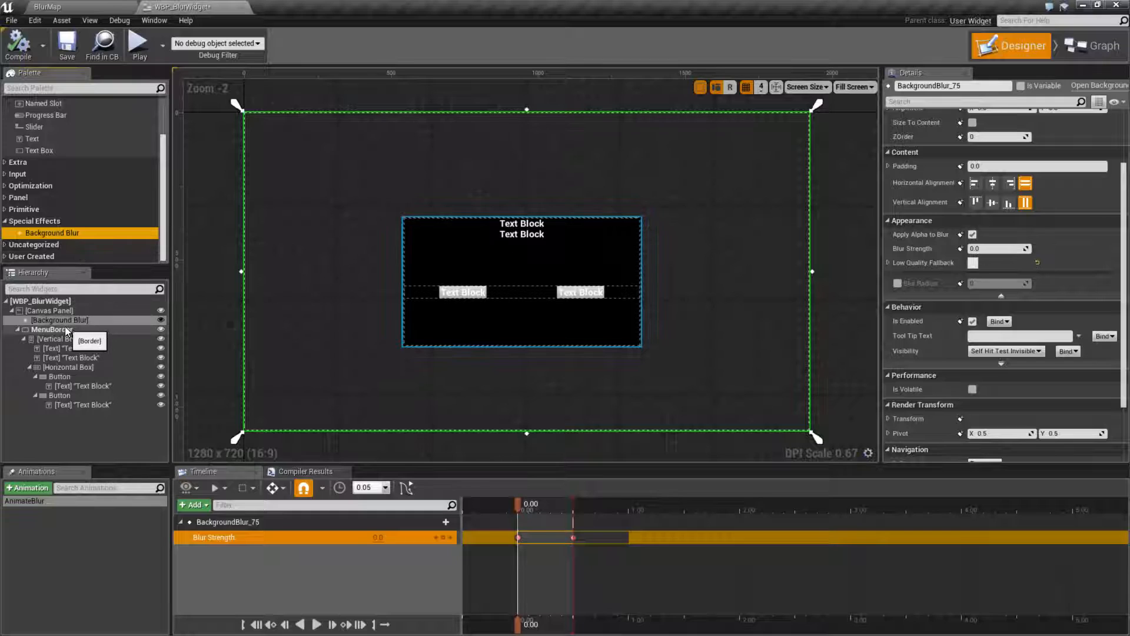
click(59, 320)
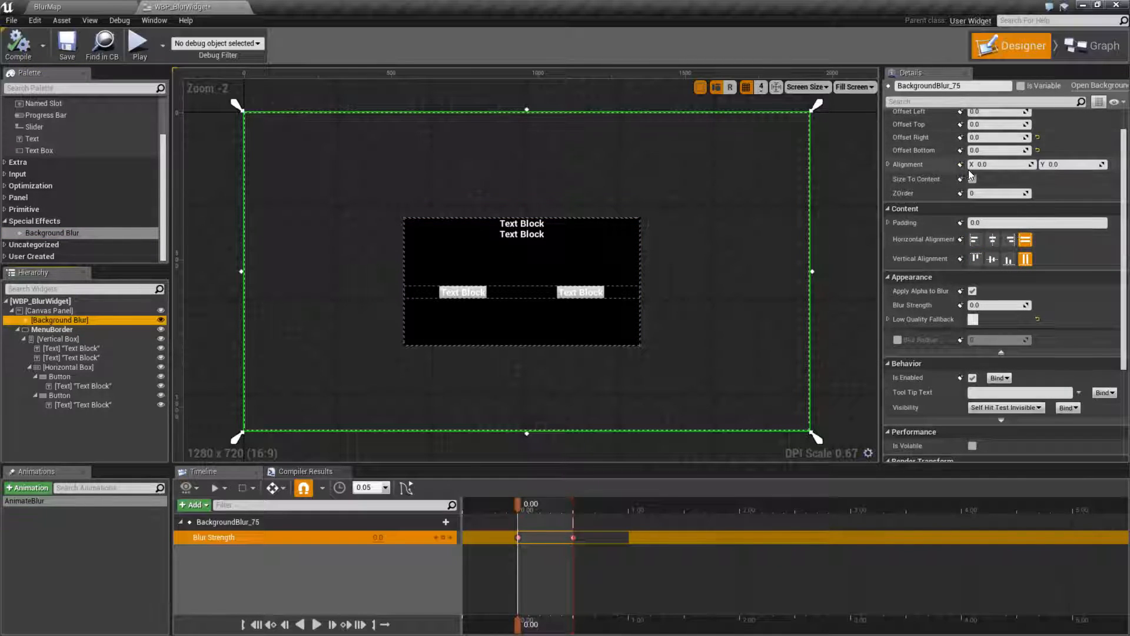
scroll(down, 3)
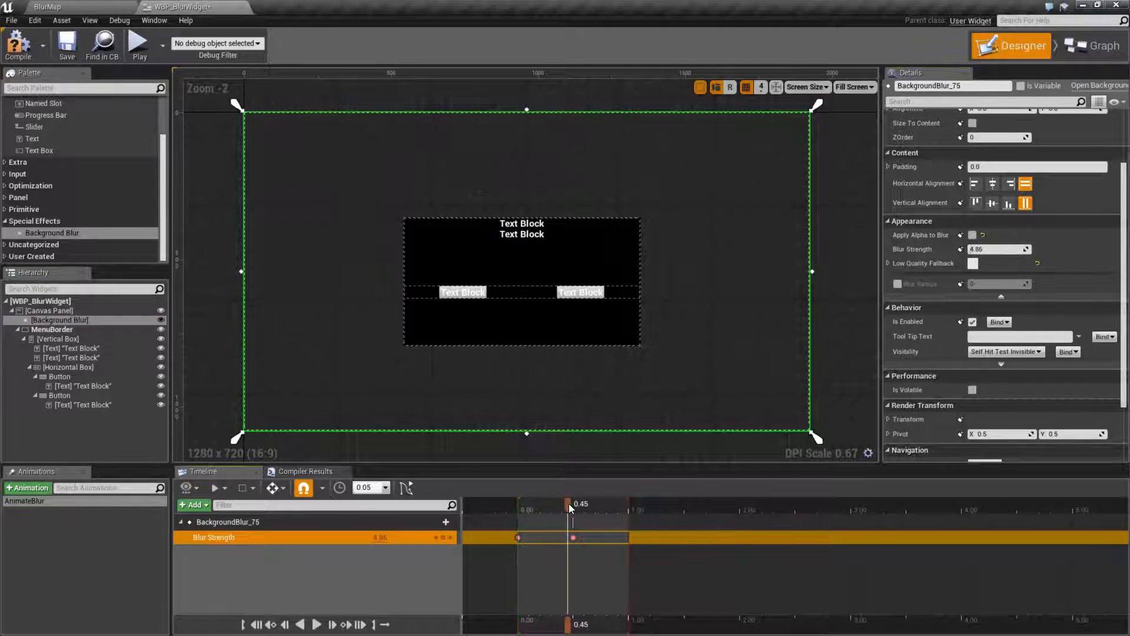
mouse_move(972, 235)
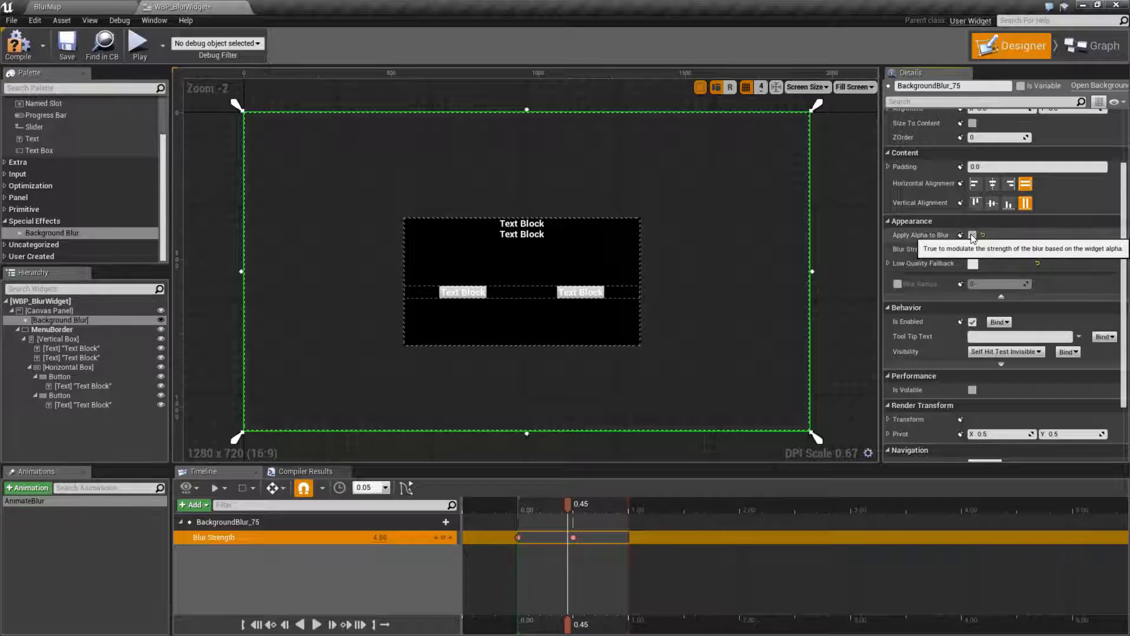
click(972, 235)
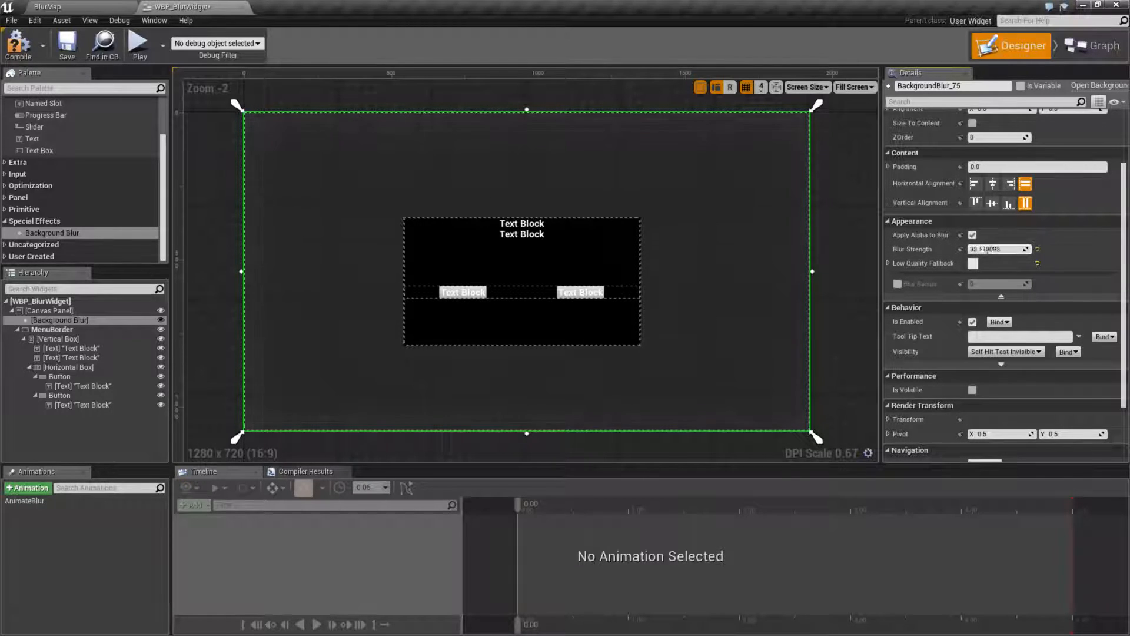
Enter 100.0 as the Background Blur's Blur Strength
text(100.0)
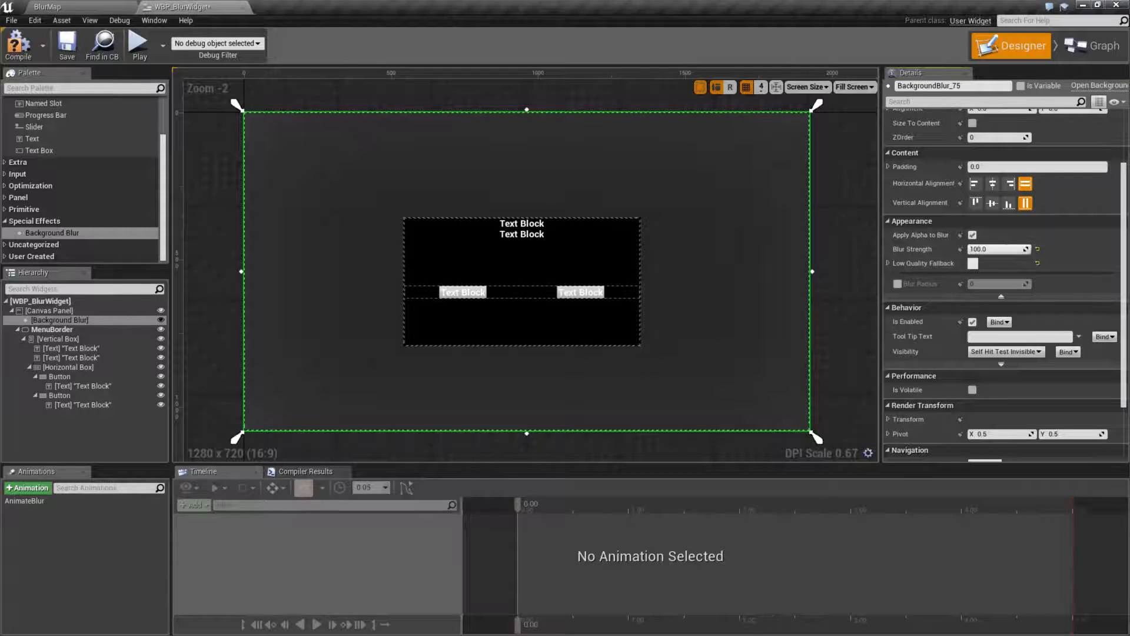
mouse_move(999, 249)
text(0)
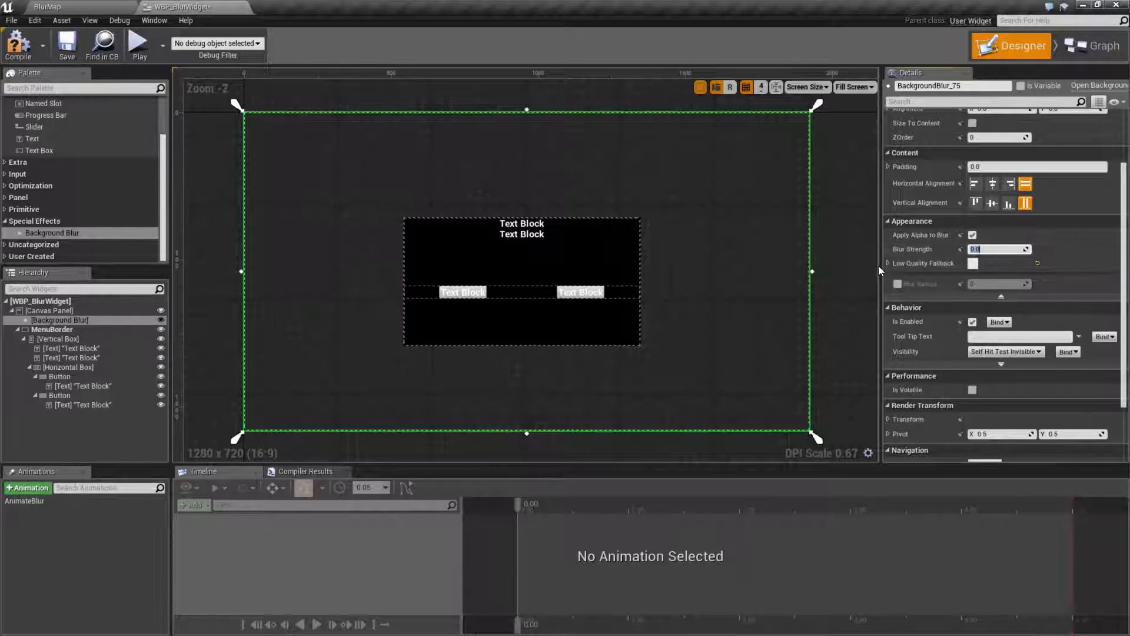
mouse_move(758, 371)
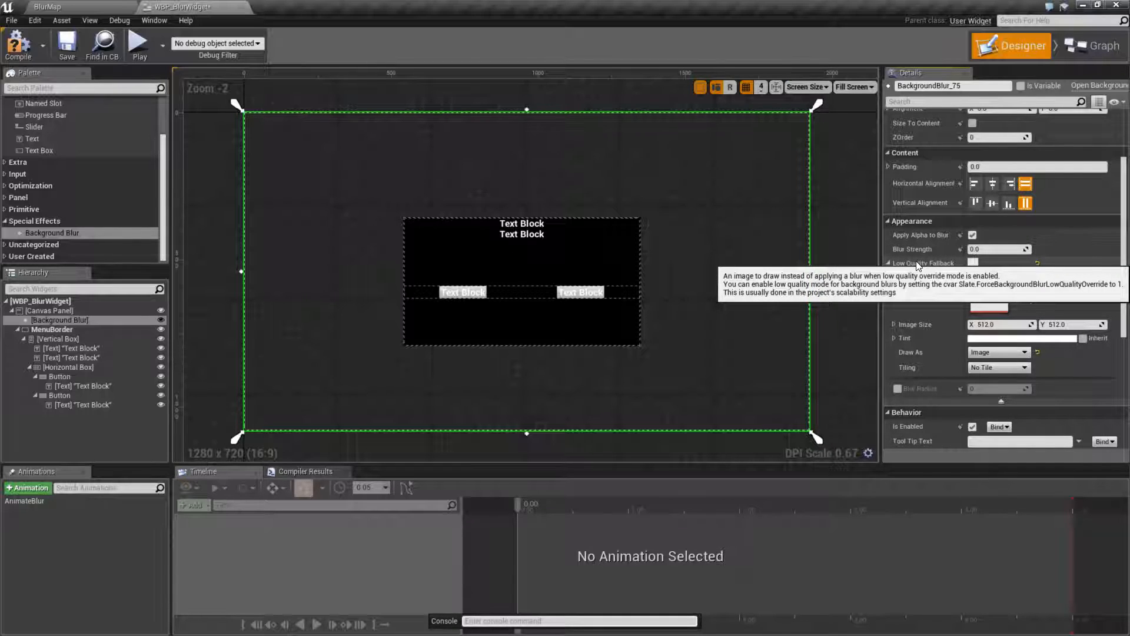
Run Slate.ForceBackgroundBlurLowQualityOverride 1 in the console to preview the low-quality fallback
text(Slate.fo)
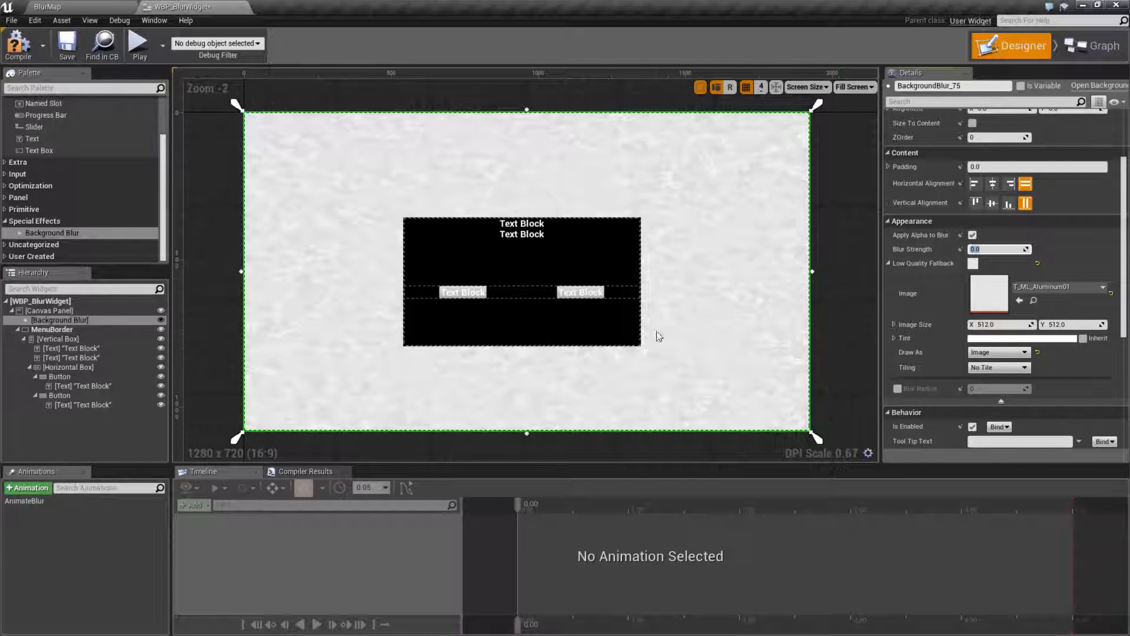
text(Slate.ForceBackgroundBlurLowQualityOverride 1)
text(5)
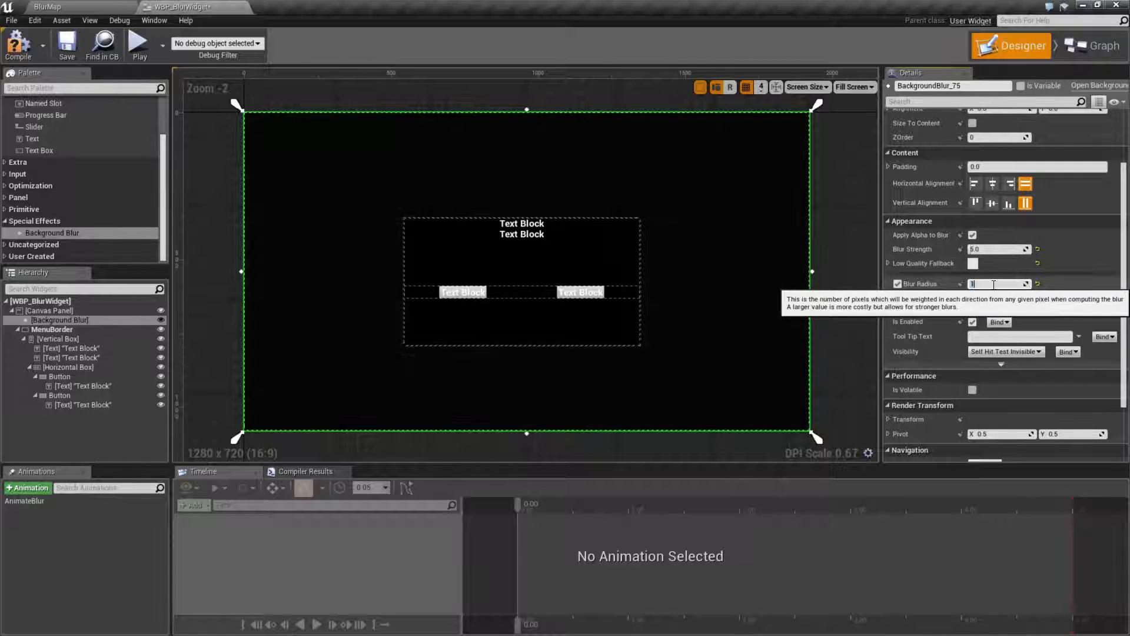
Try Blur Radius values 8 and 10, then toggle the radius override off and on
text(8)
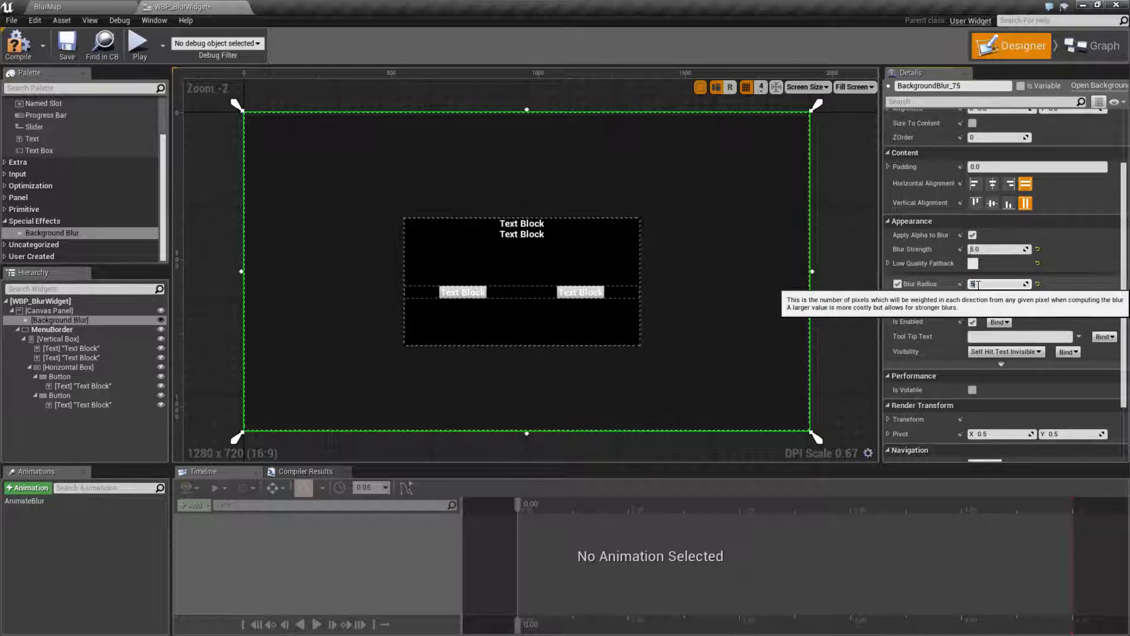
text(10)
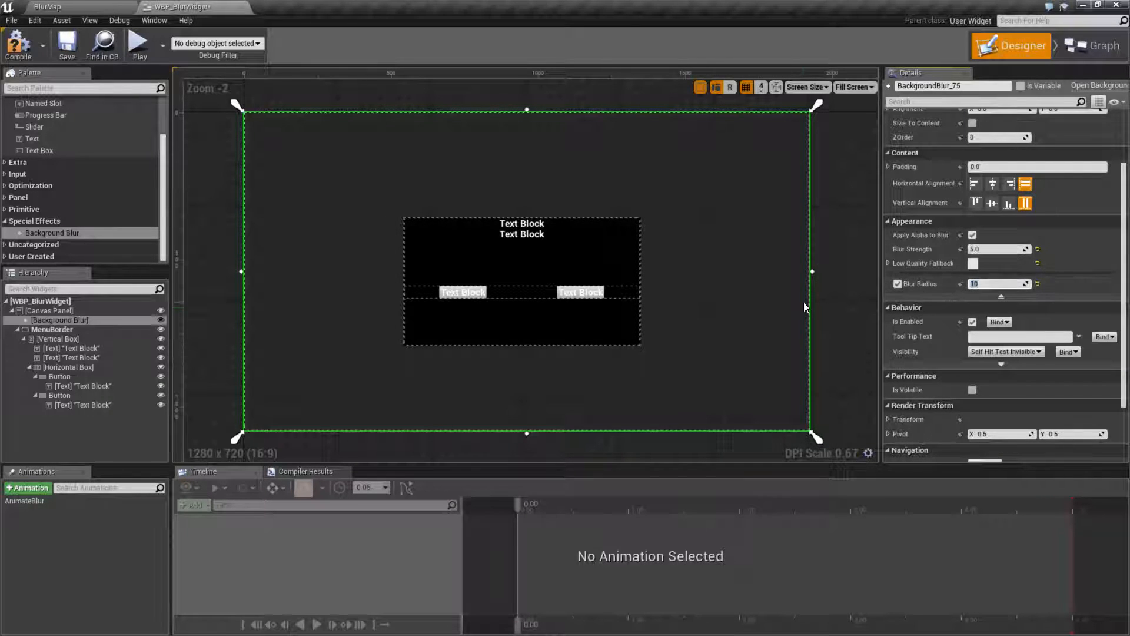
click(899, 283)
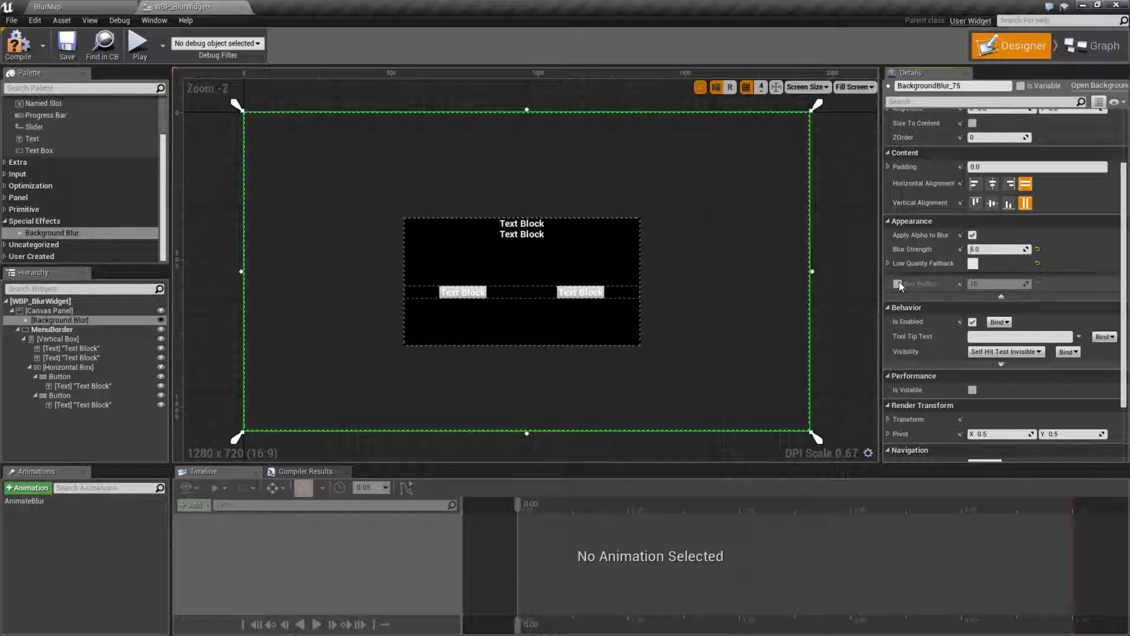
click(900, 283)
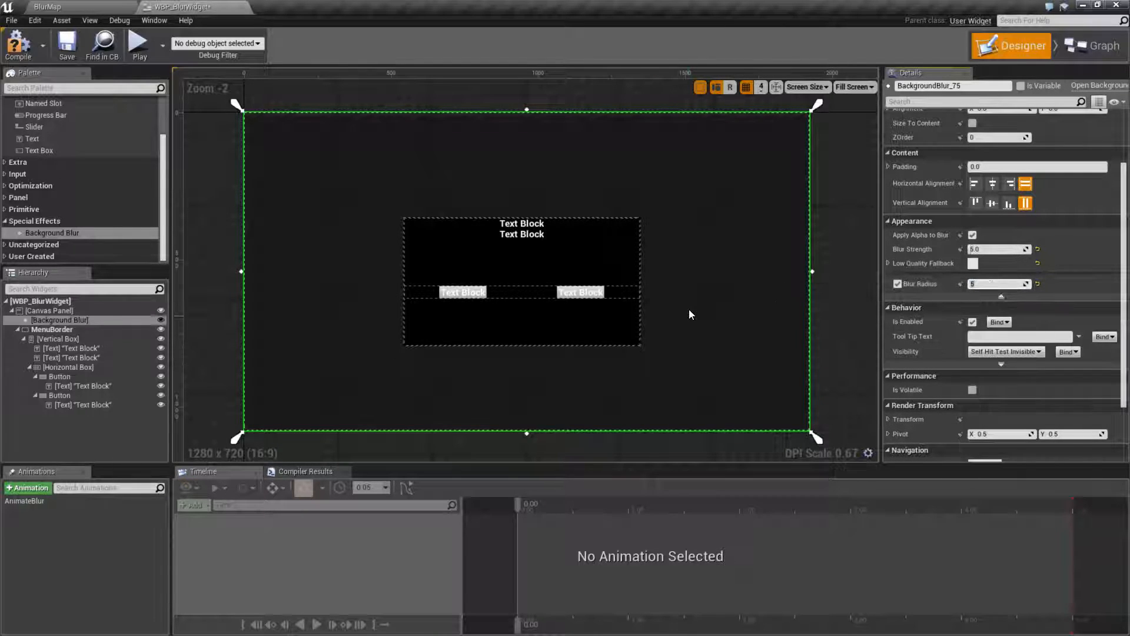
mouse_move(272, 332)
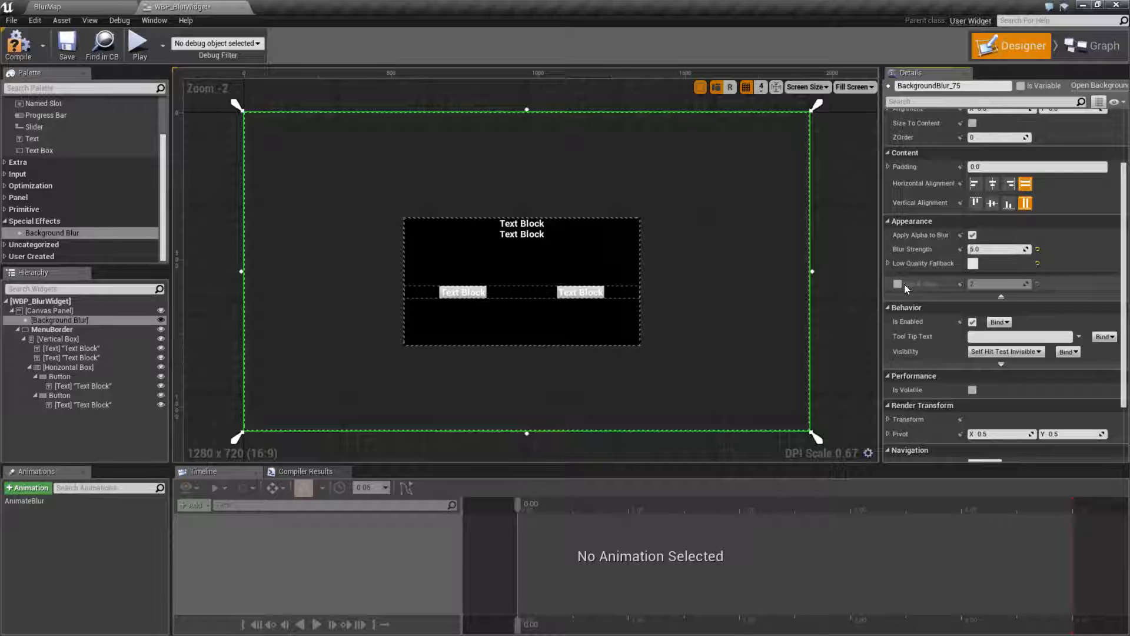
Set the Background Blur's Blur Strength to 5.0
drag(995, 249, 1024, 249)
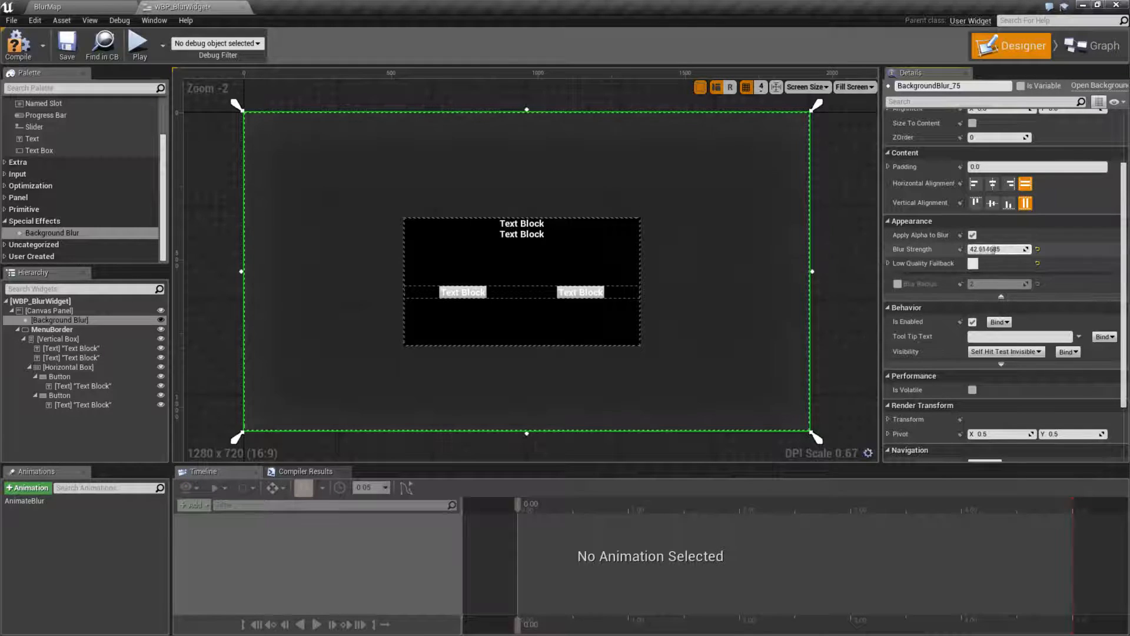
click(998, 249)
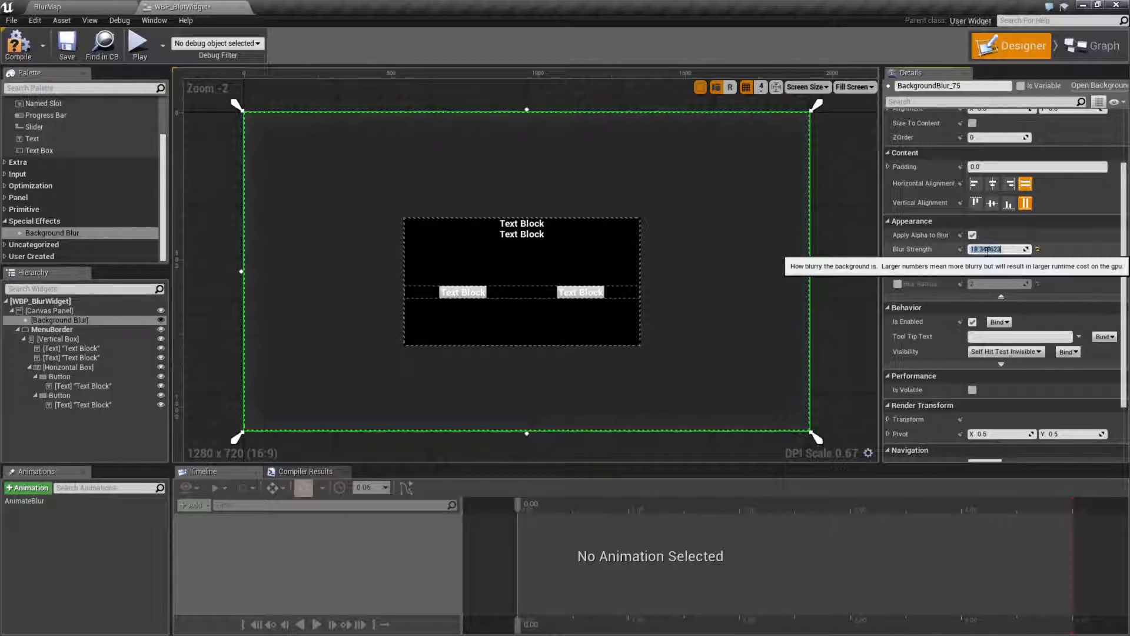
text(5.0)
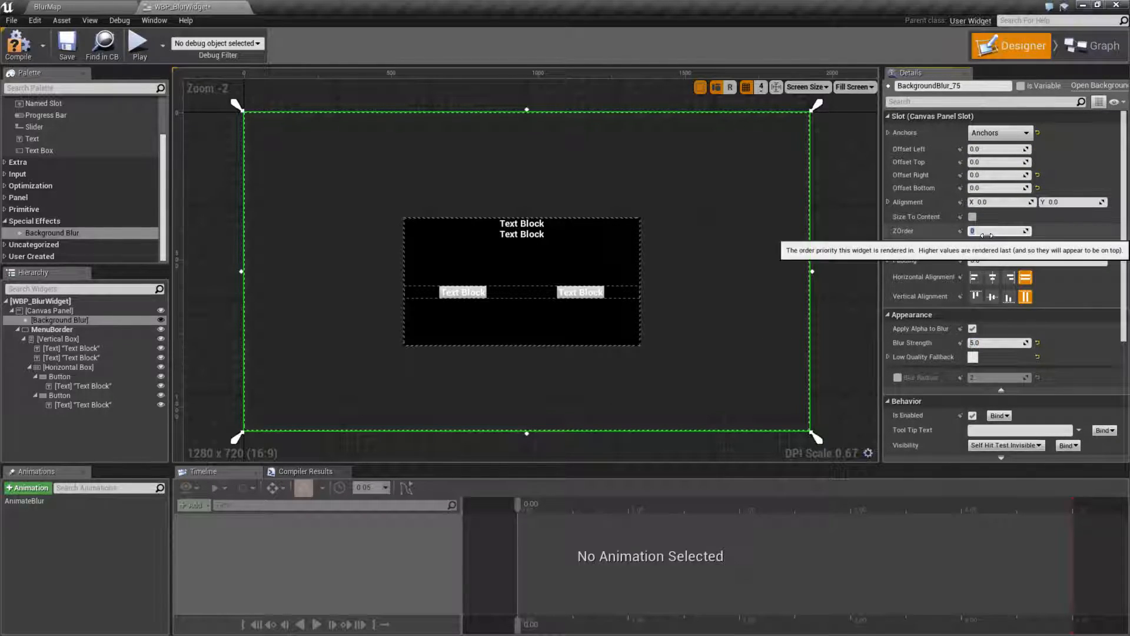
Compare slot ZOrder values 100 and -1, settling on -10 behind the menu
text(100)
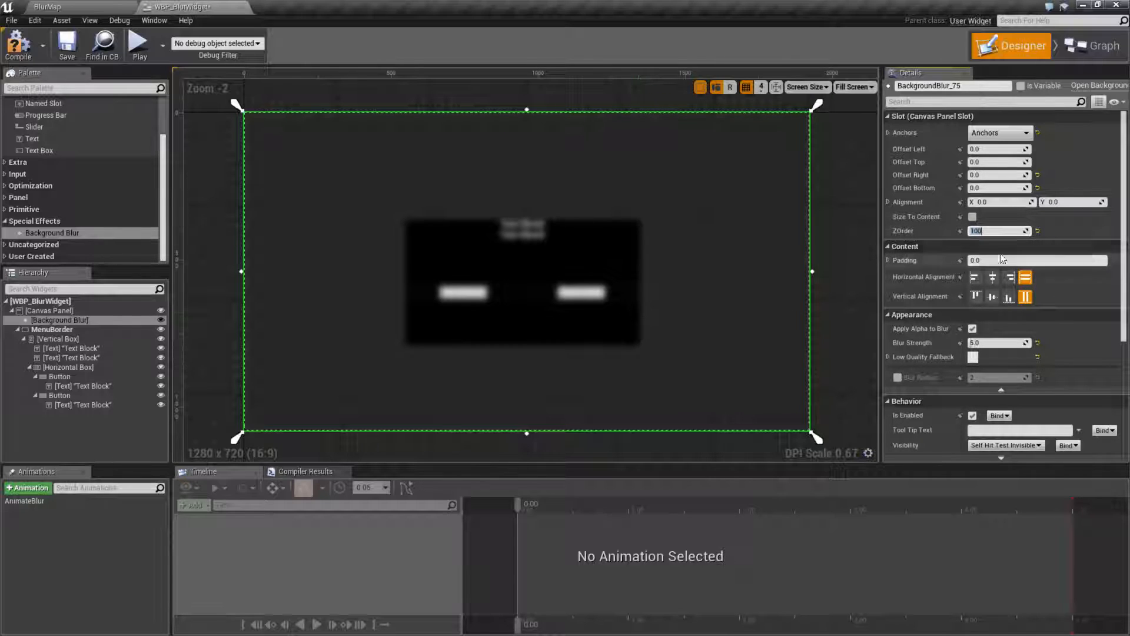
text(-10)
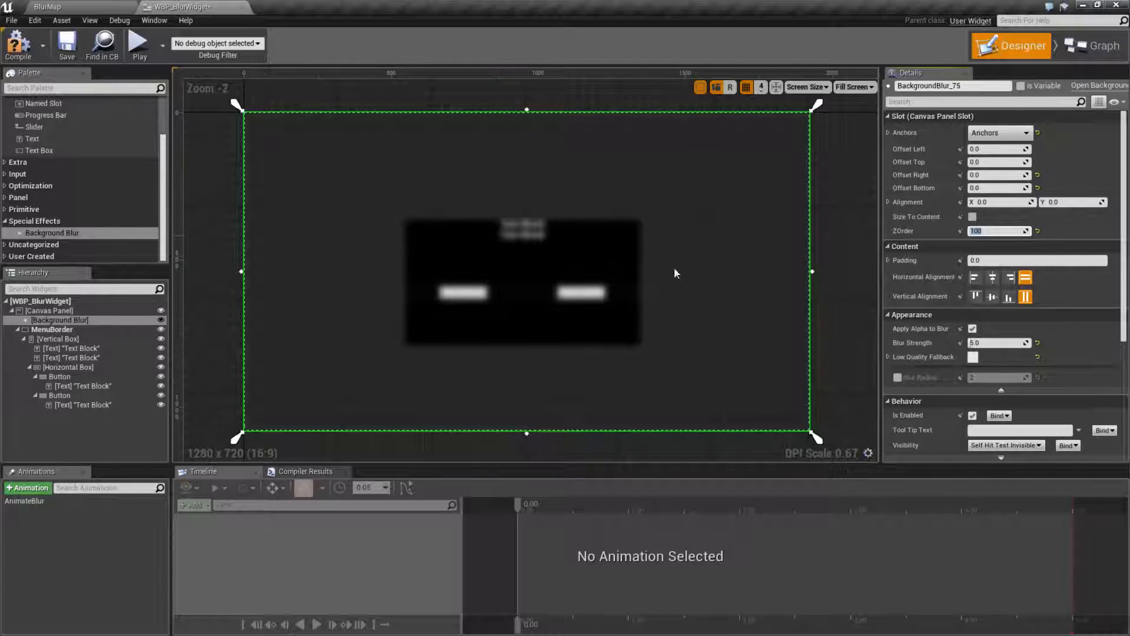
text(-1)
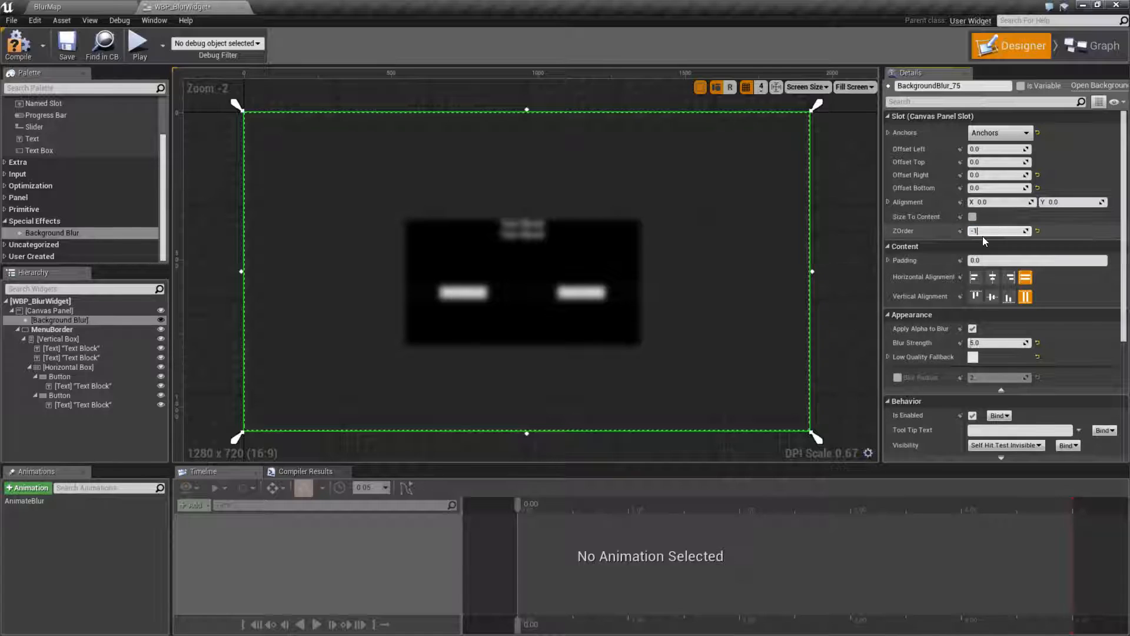
text(-10)
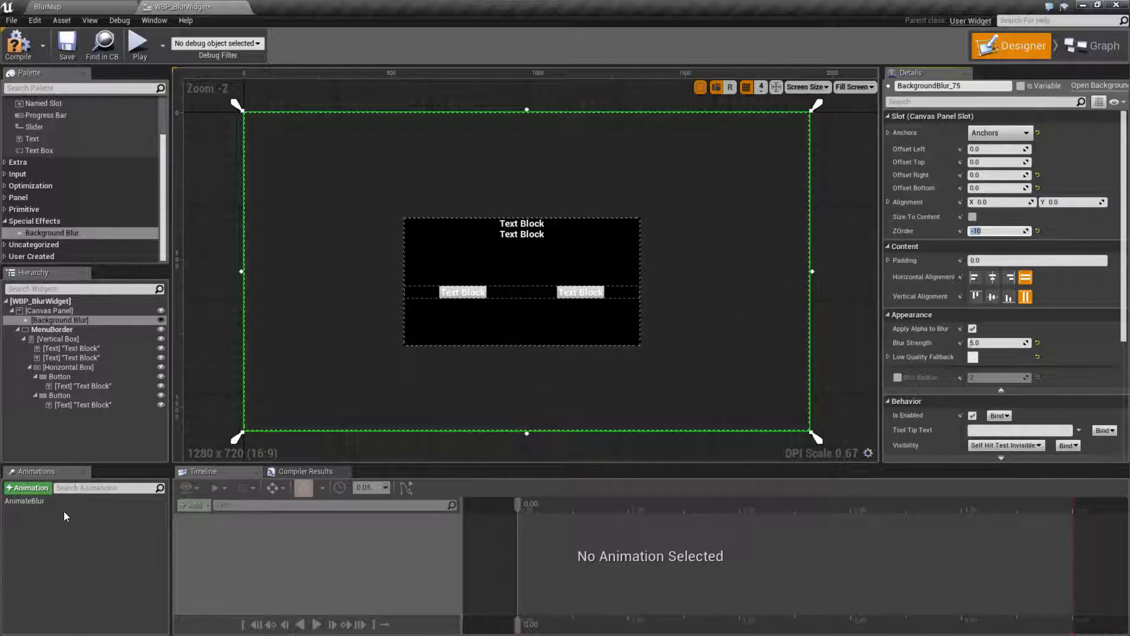
Open the AnimateBlur animation and play the level to preview the blurred gameplay
click(25, 500)
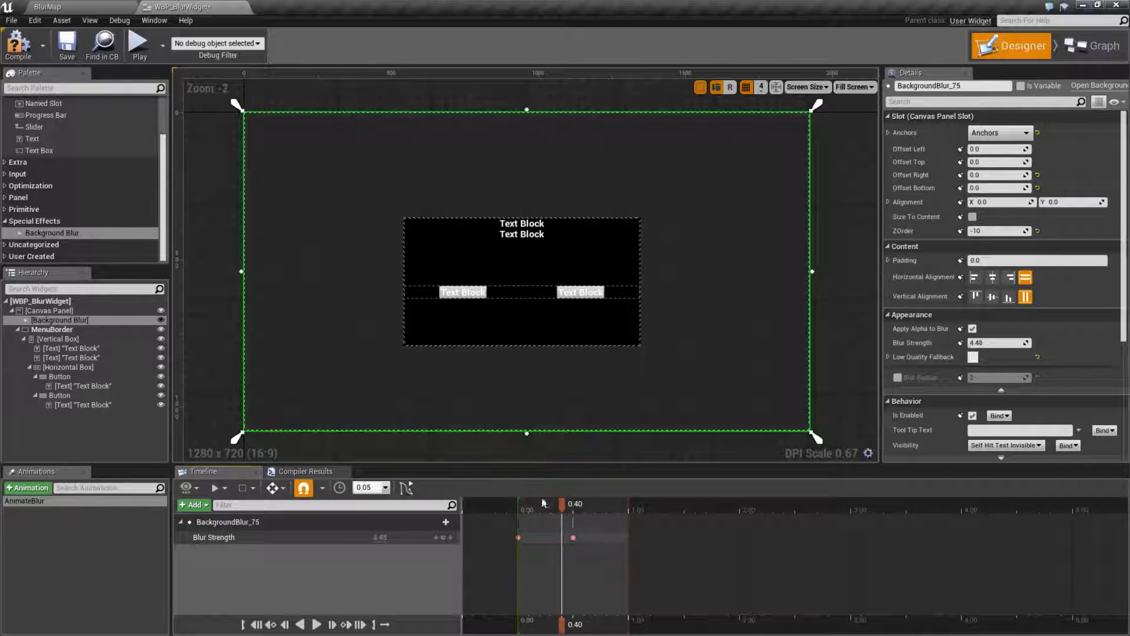
click(137, 43)
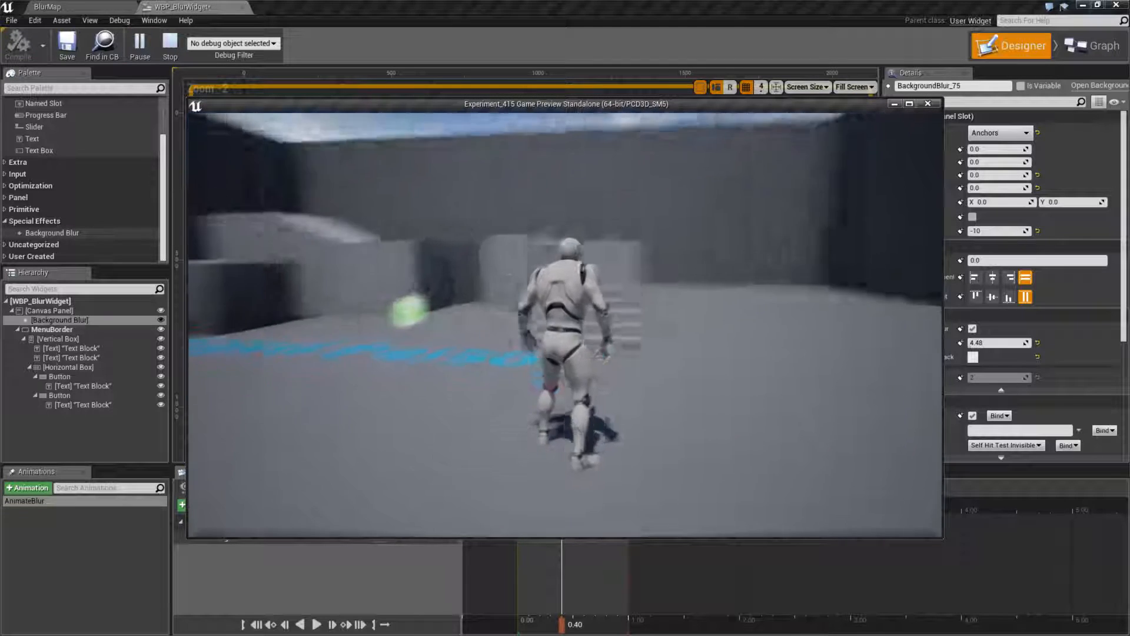